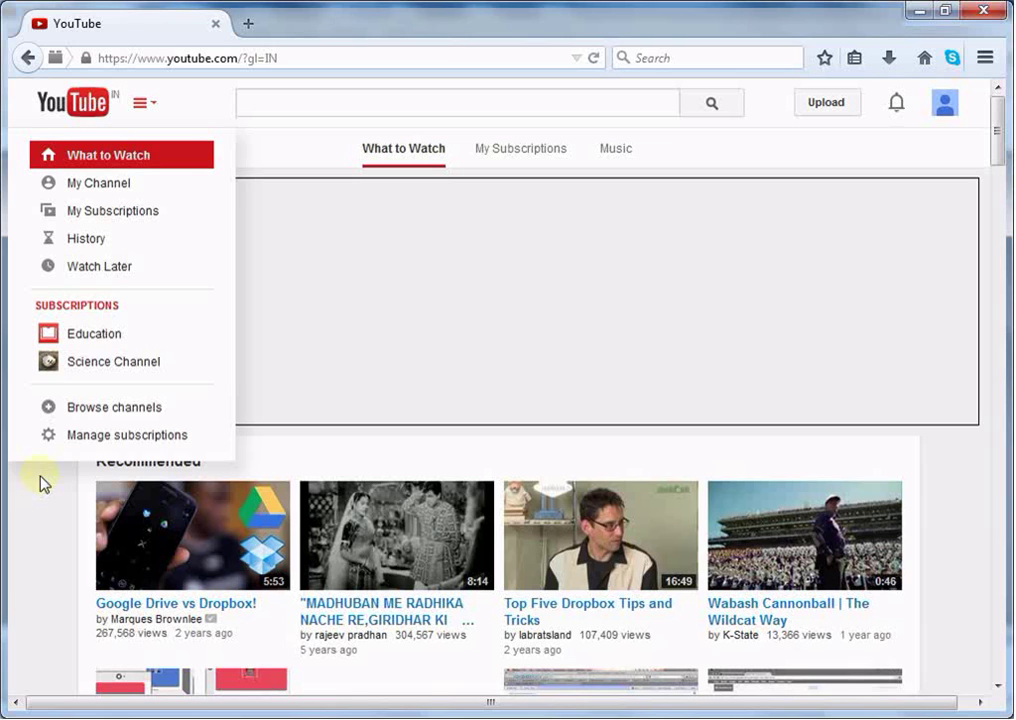
mouse_move(148, 184)
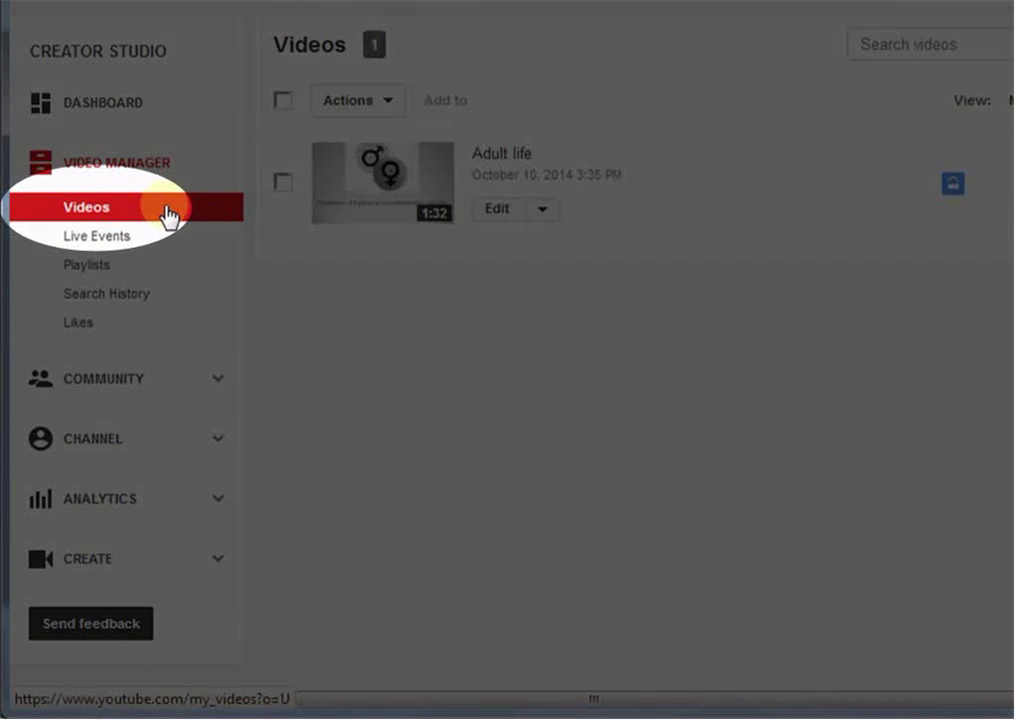
Browse Live Events, Playlists and Search History in the sidebar, ending on the empty Likes page
left_click(96, 236)
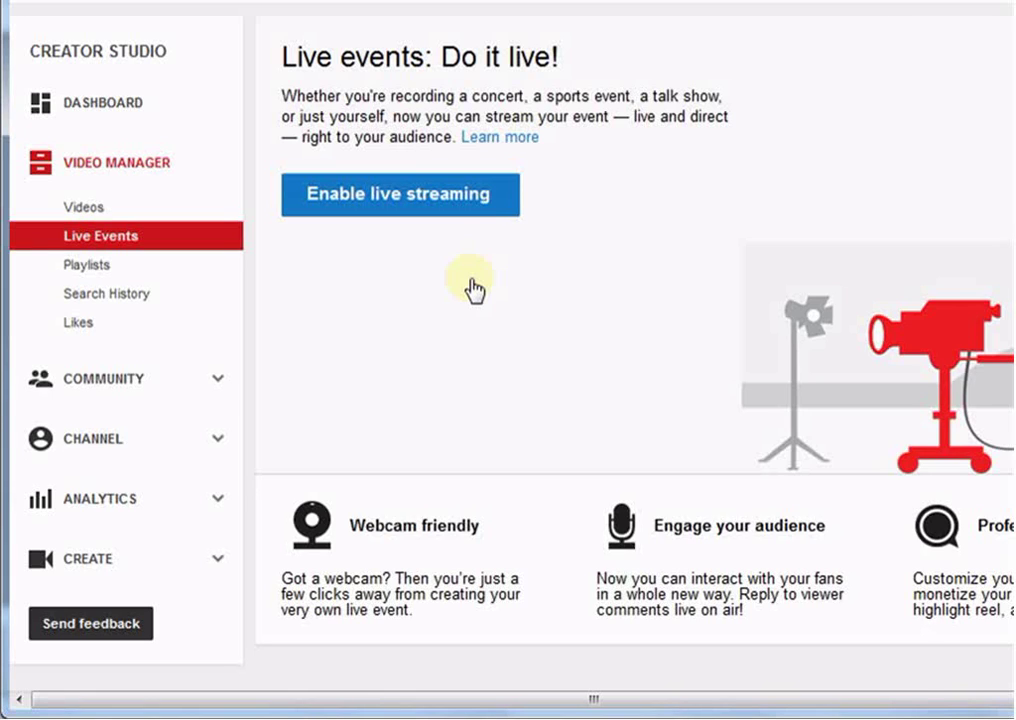
left_click(90, 264)
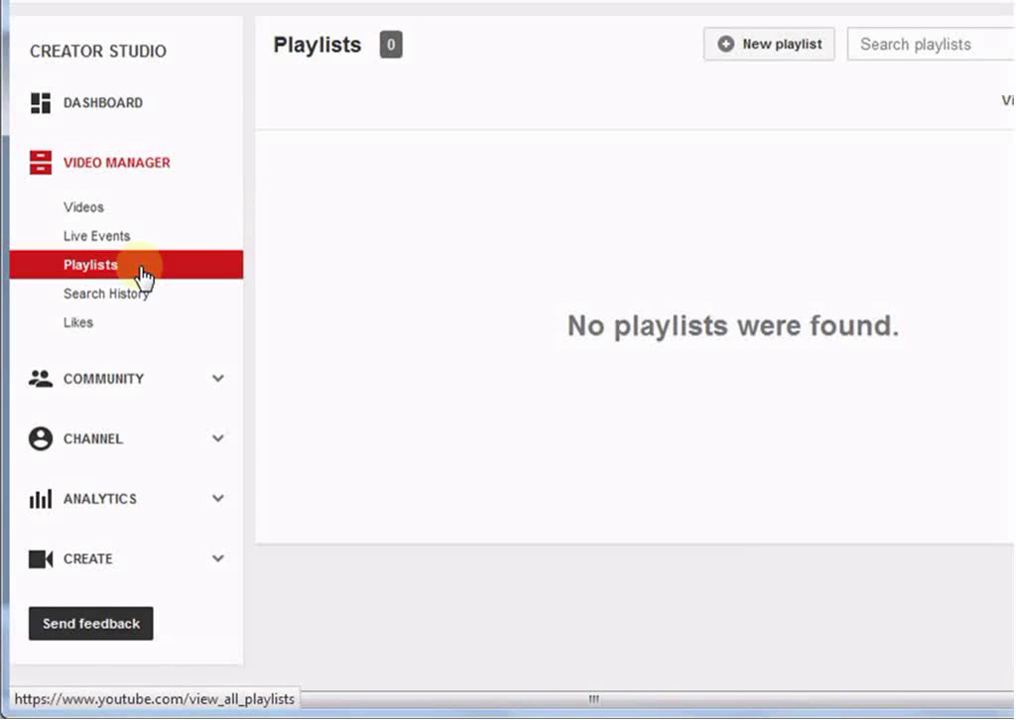
left_click(108, 292)
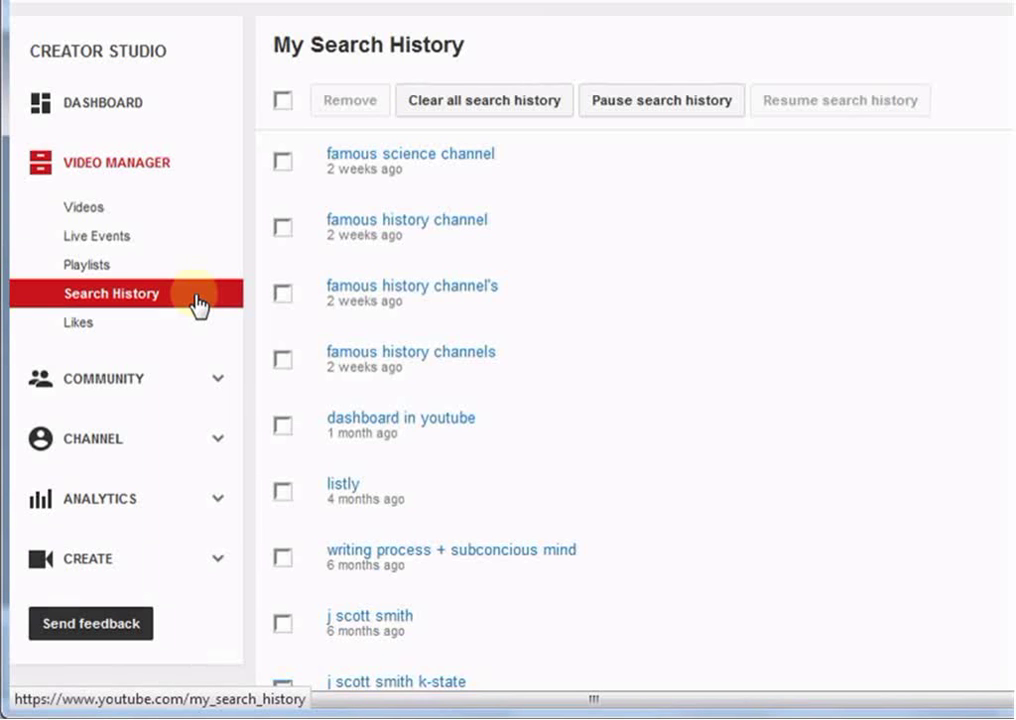
left_click(78, 322)
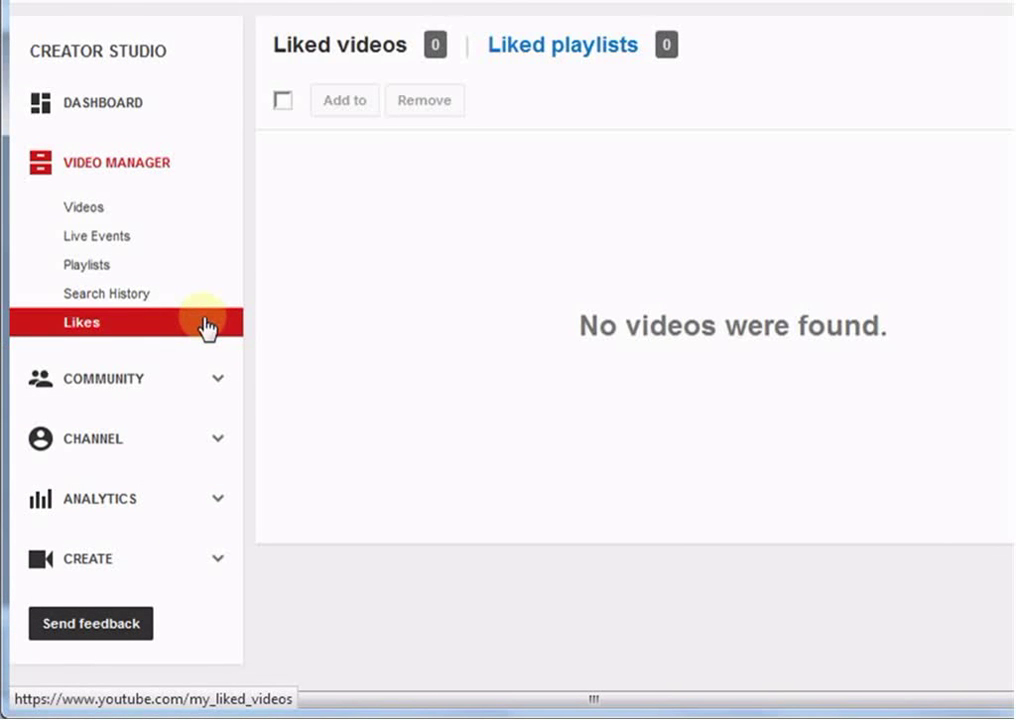
Return to the Videos list and select the Adult life video for its Actions menu
left_click(84, 206)
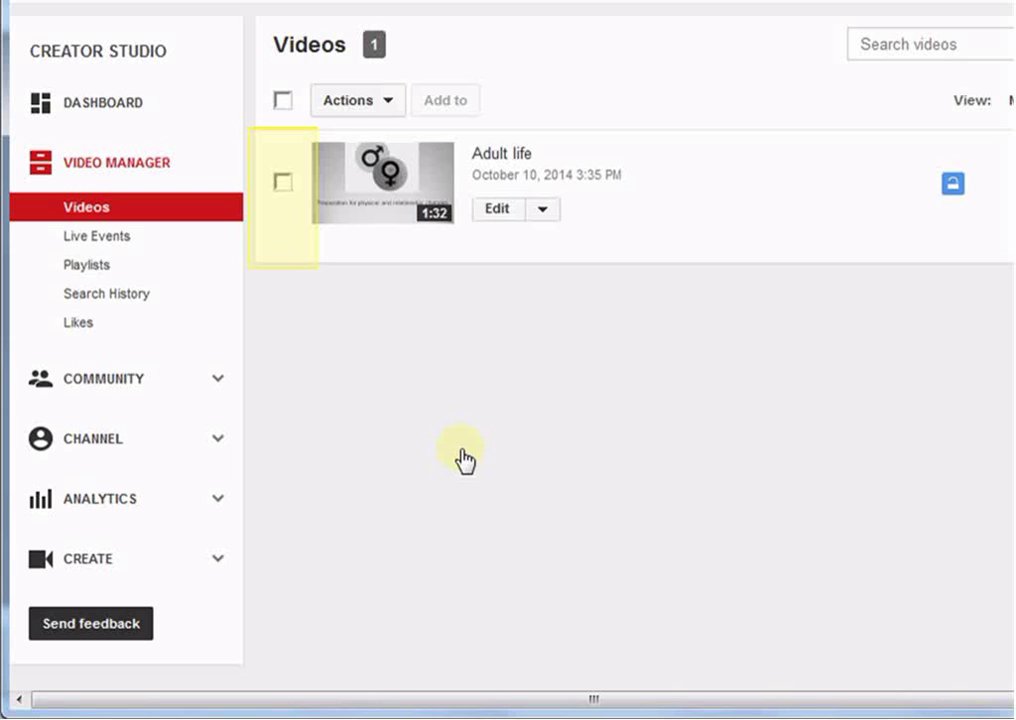
left_click(284, 184)
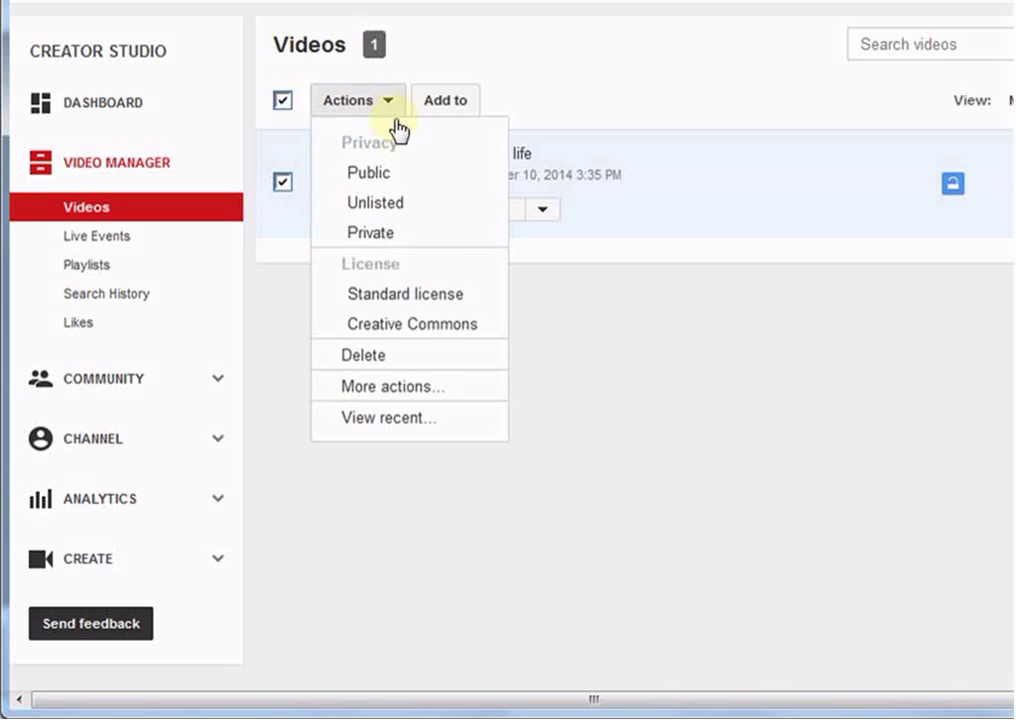
mouse_move(440, 356)
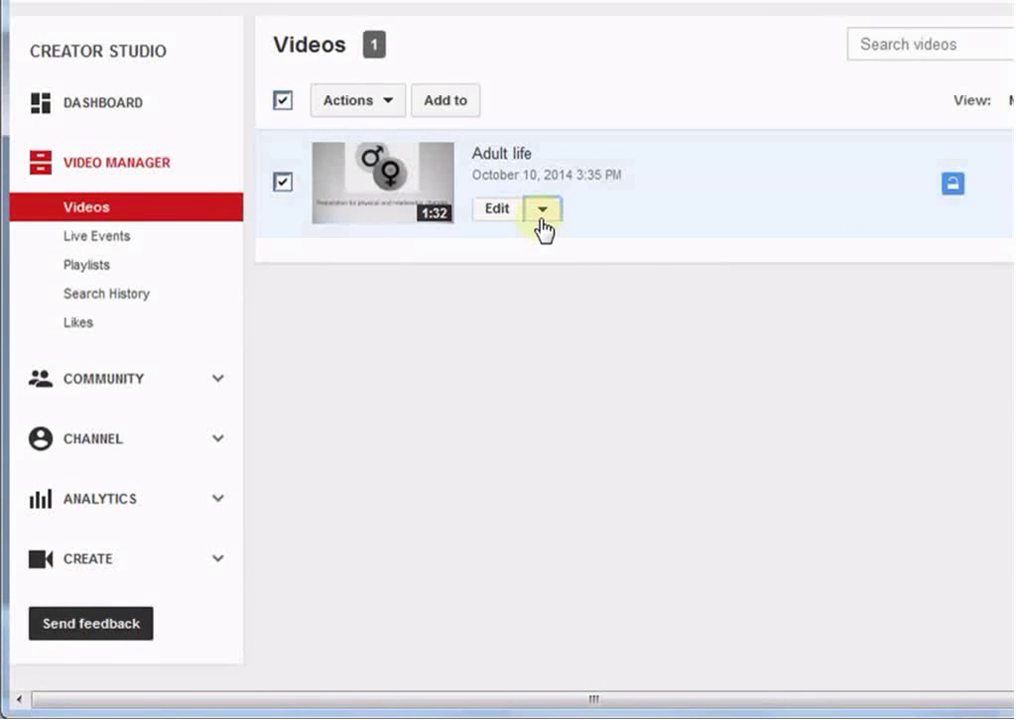
Show the Adult life video's Edit menu with Info and Settings, Enhancements, Audio and Subtitles
left_click(544, 210)
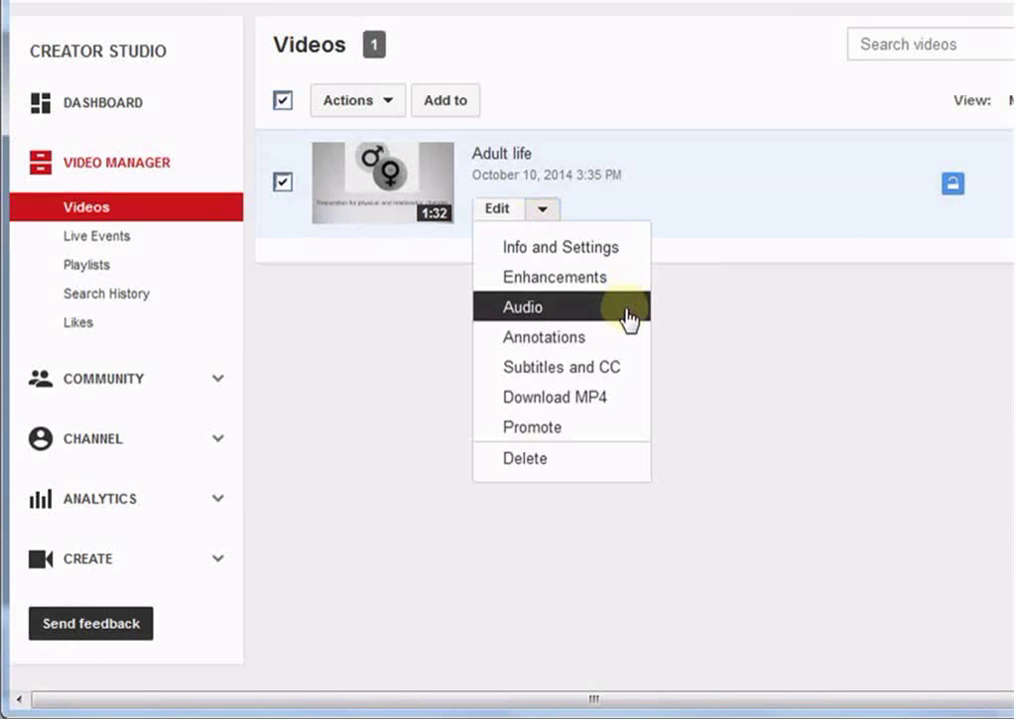
mouse_move(638, 276)
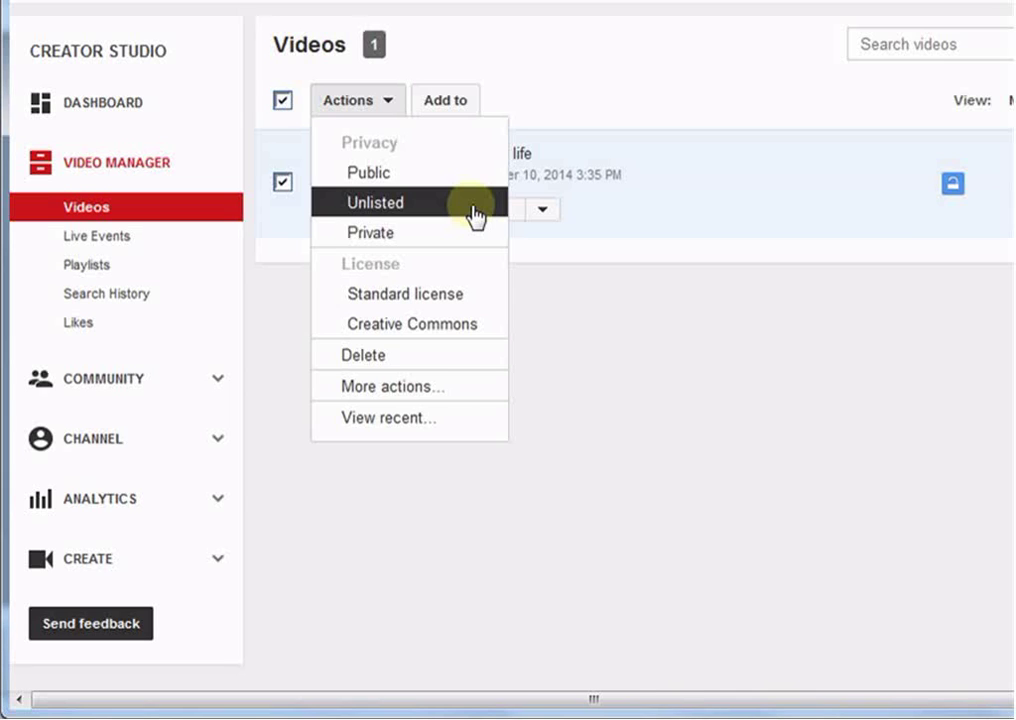
mouse_move(470, 232)
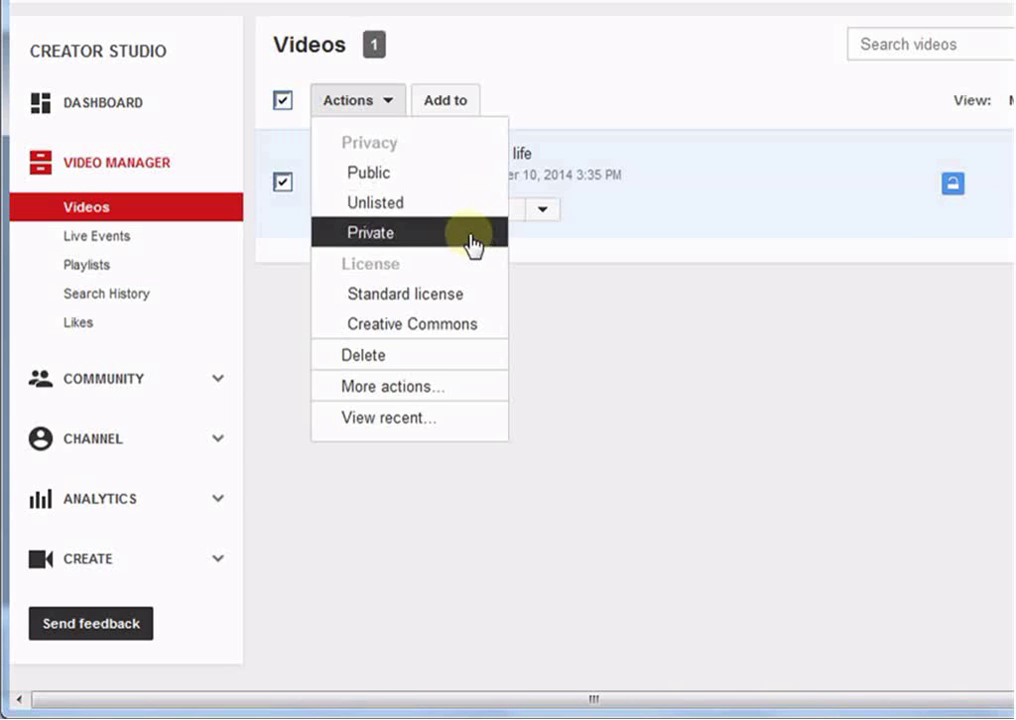